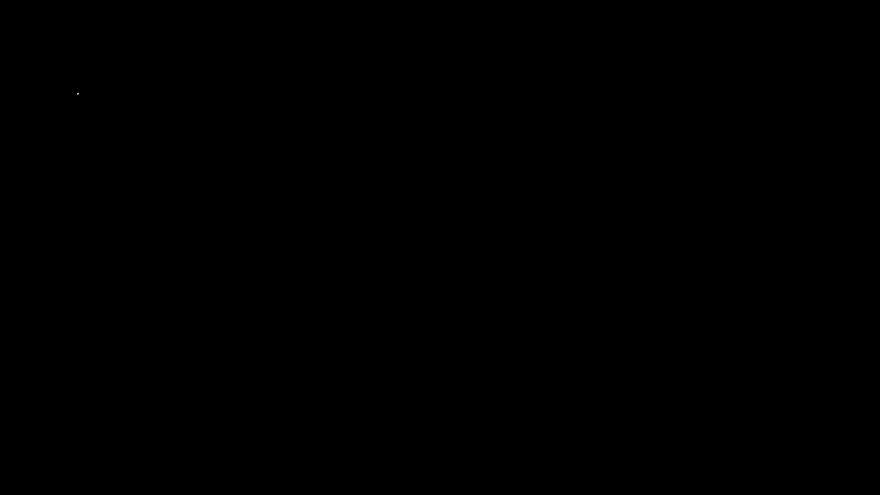
Handwrite the questions 'Can I solve ... with a computer?' and 'What kind of computer w...'.
{"action": "type", "text": "Can I solve this problem"}
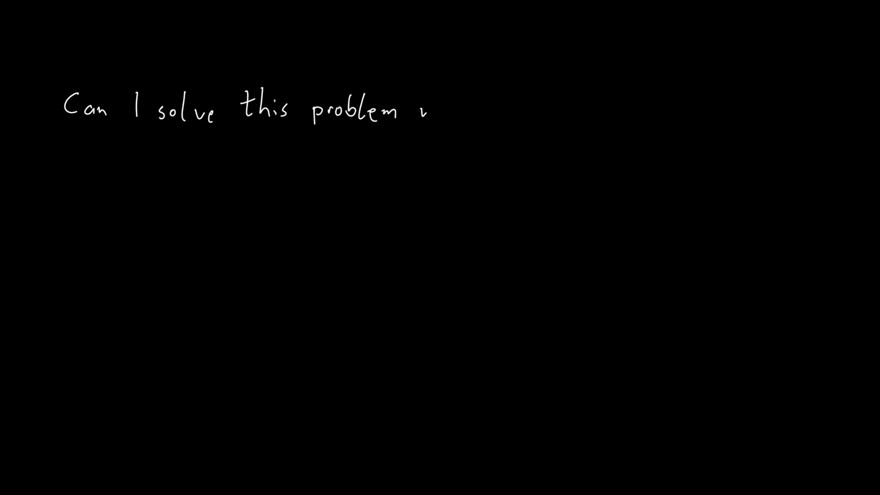
{"action": "type", "text": "with a computer?"}
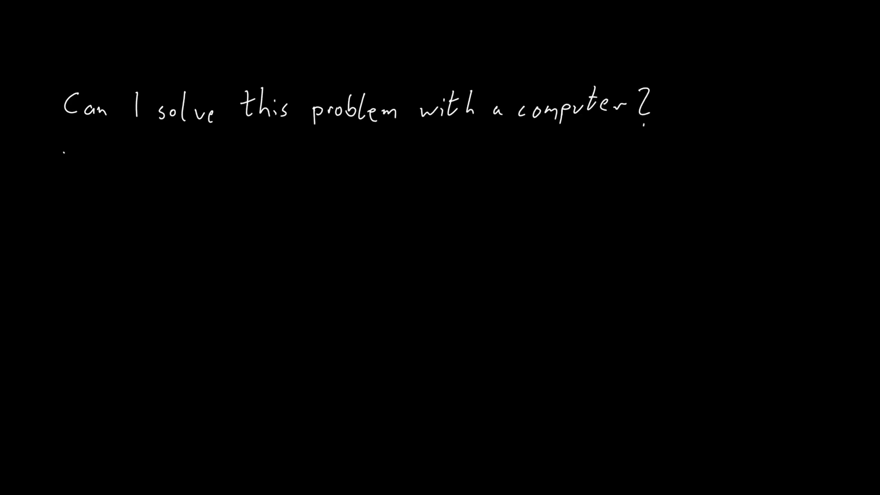
{"action": "type", "text": "What kind of computer would I need?"}
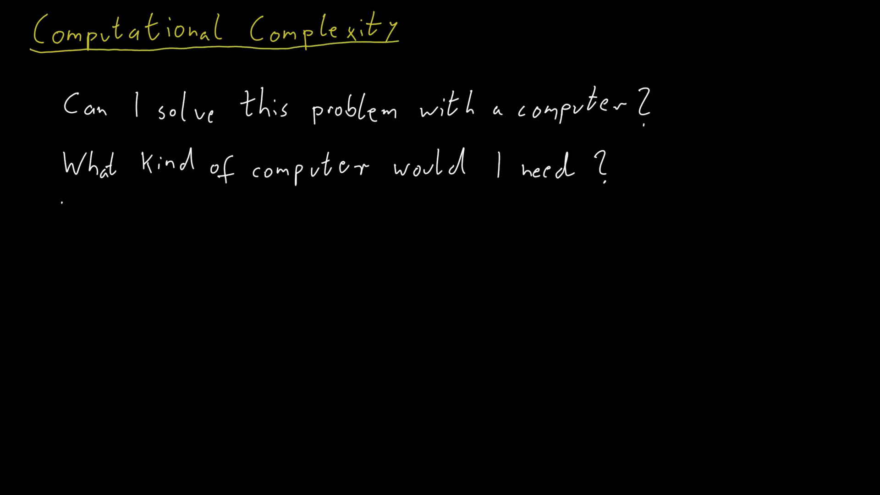
Handwrite 'What computational resources do I need?' and begin the list with '- Time'.
{"action": "type", "text": "What compul"}
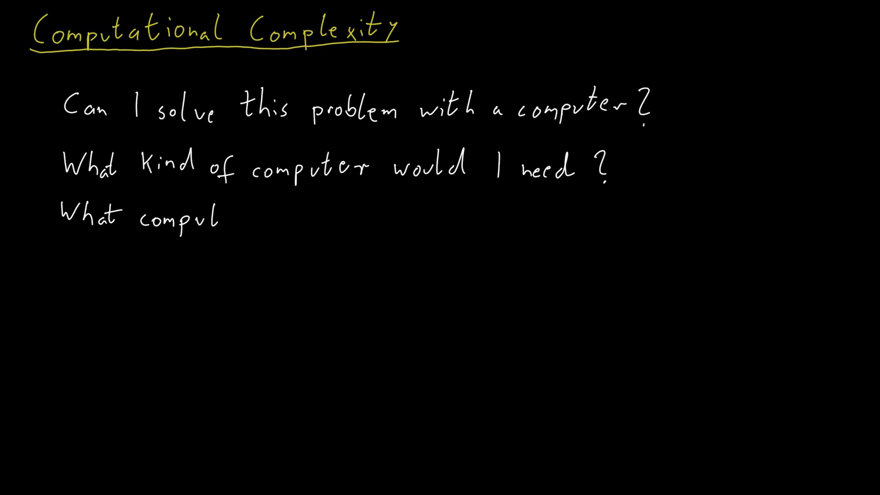
{"action": "type", "text": "ational resou"}
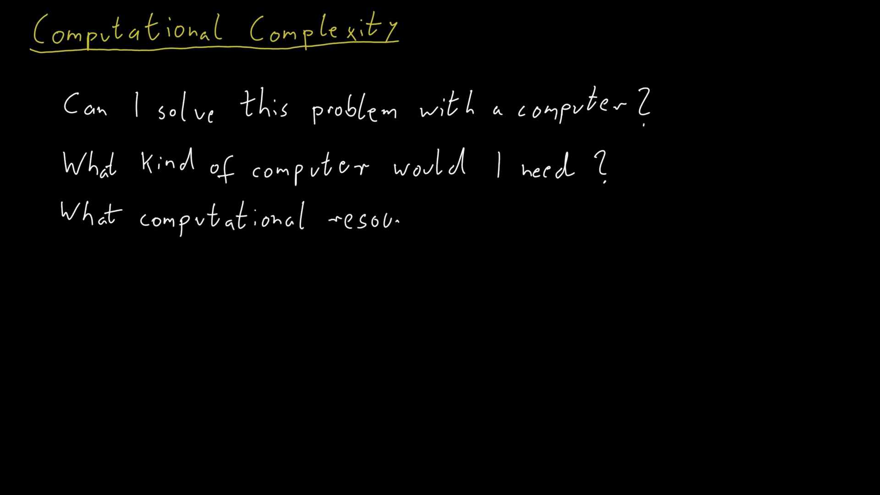
{"action": "type", "text": "rces do I need ?"}
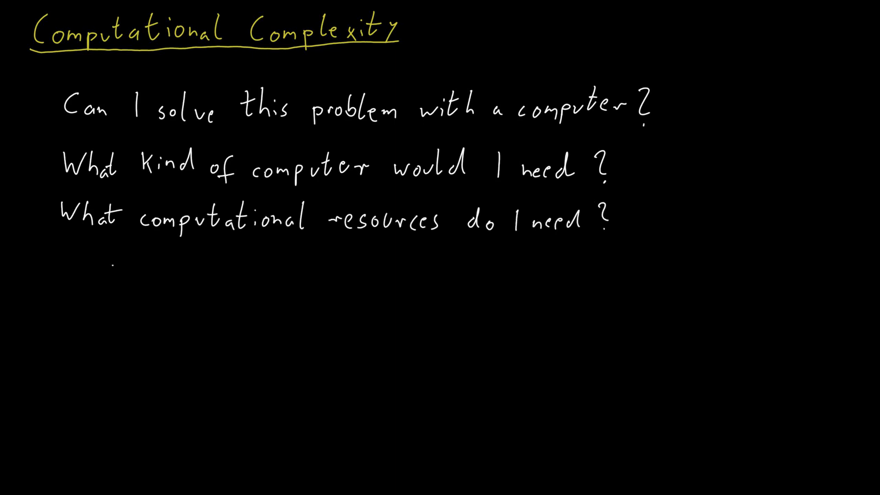
{"action": "type", "text": "- Time"}
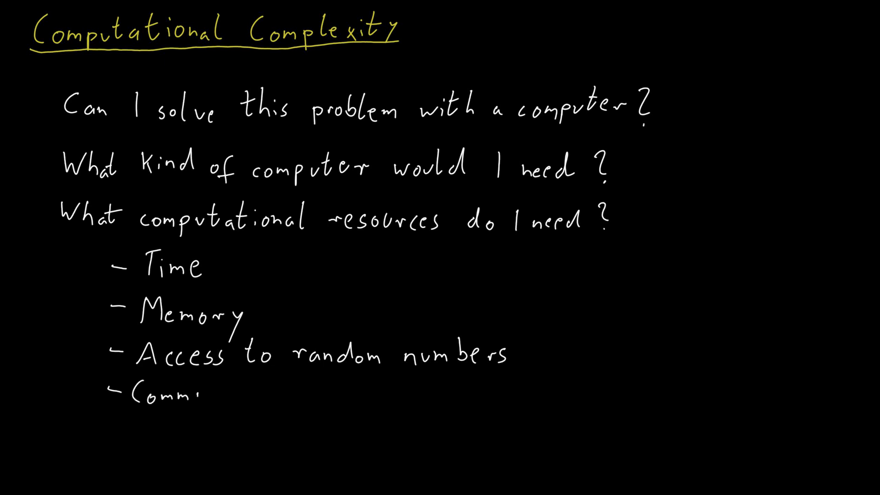
Handwrite 'Communication' as the last resource in the dashed list.
{"action": "type", "text": "Communicat"}
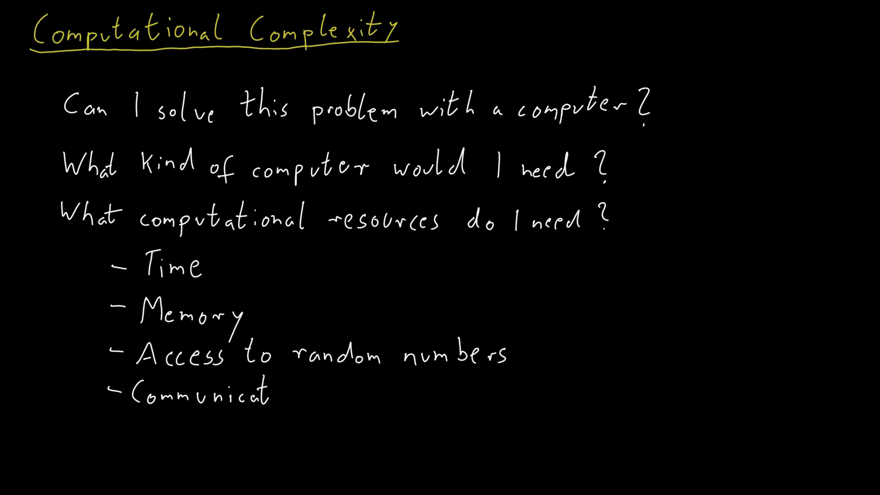
{"action": "type", "text": "ion"}
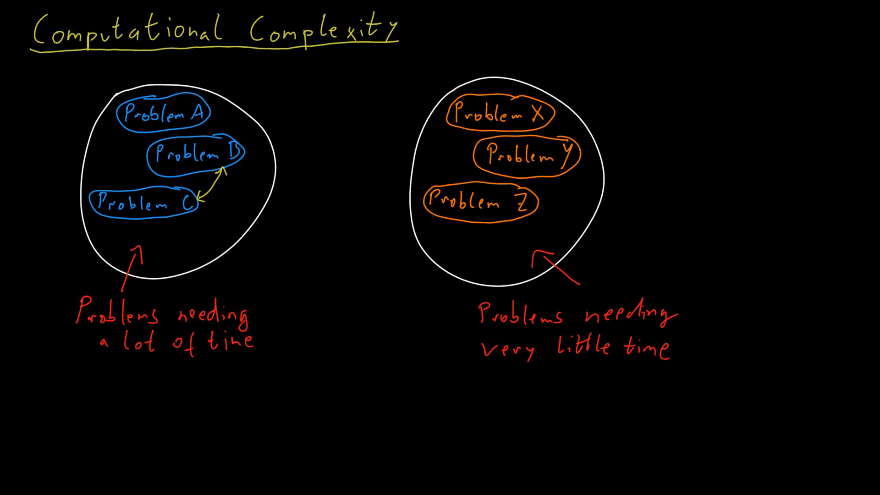
Add a stroke to the problem-class circle diagram.
{"action": "left_click_drag", "start_coordinate": [116, 134], "coordinate": [96, 191]}
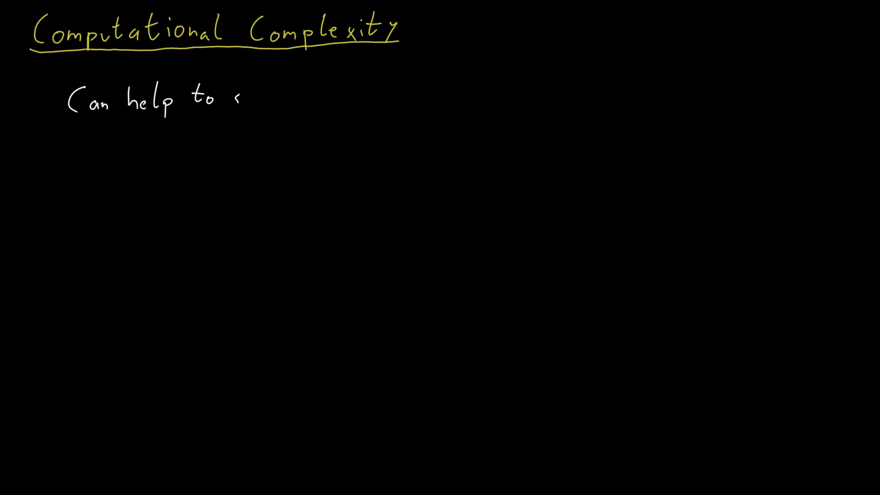
Write 'see sooner that we cannot solve a task with the available...' and begin 'Can help'.
{"action": "type", "text": "see sooner that we cannot s"}
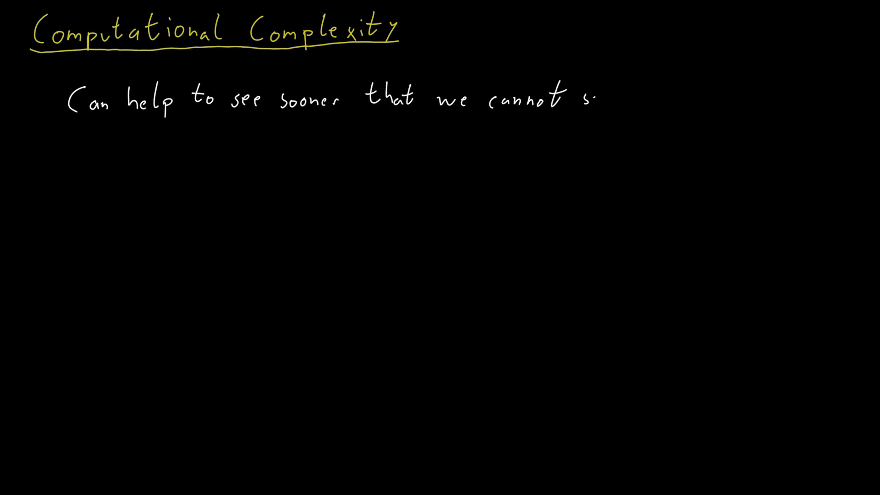
{"action": "type", "text": "solve a task with the available resources"}
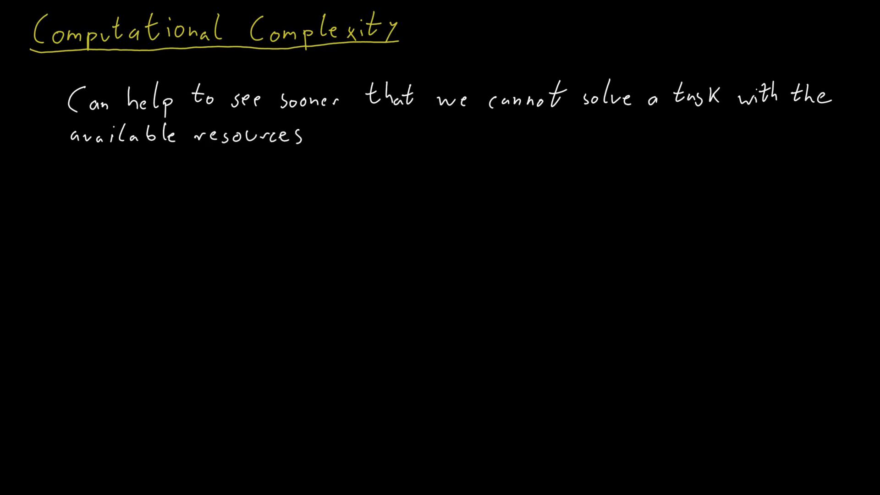
{"action": "type", "text": "Can help to see how to transfer solutions from one task to a"}
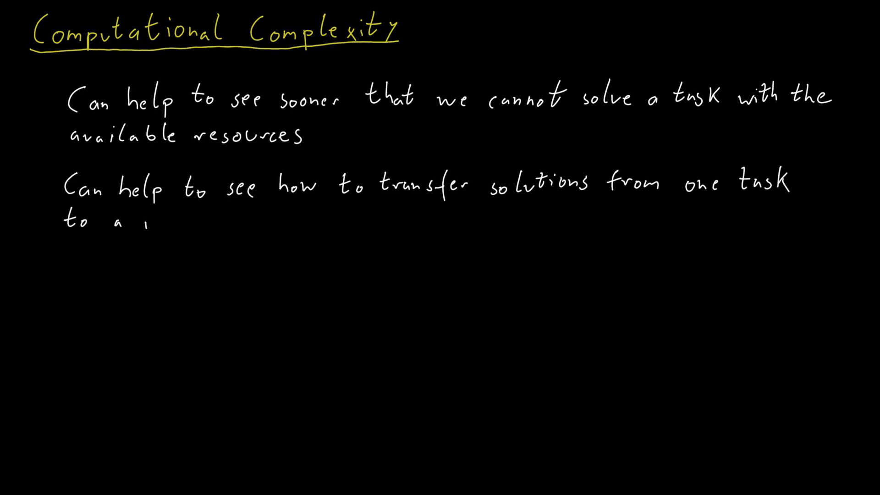
Finish the second benefit sentence with the words 'new task'.
{"action": "type", "text": "new task"}
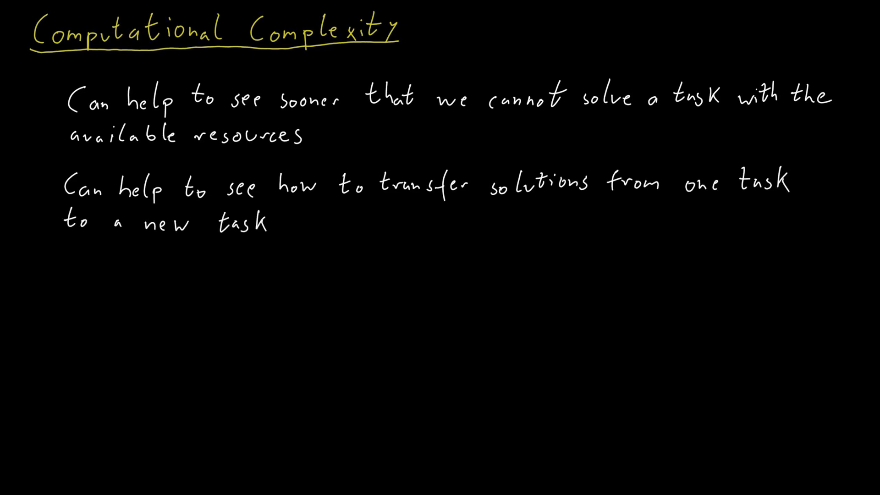